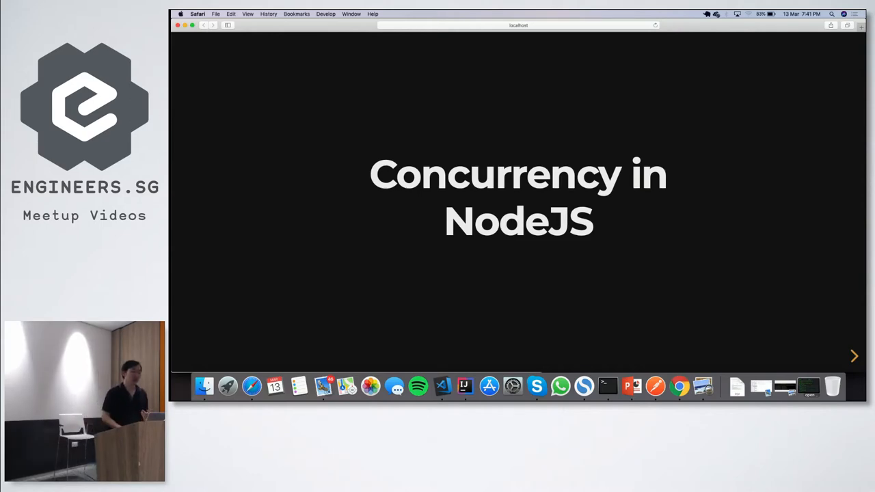
Step: Advance from the Concurrency in NodeJS title slide to the single-threaded quiz slide
{"action": "left_click", "coordinate": [854, 356]}
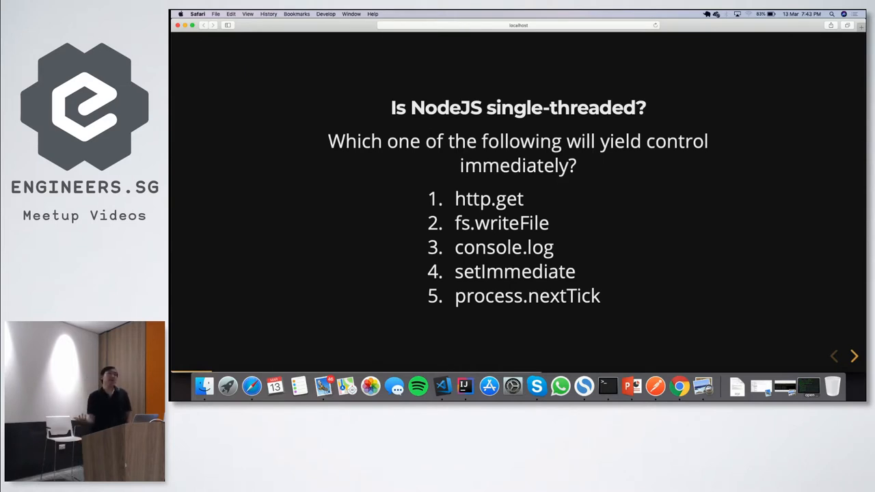
Step: Advance two slides past the Asynchronicity diagram to the 'How about this?' counting-loop slide
{"action": "left_click", "coordinate": [854, 356]}
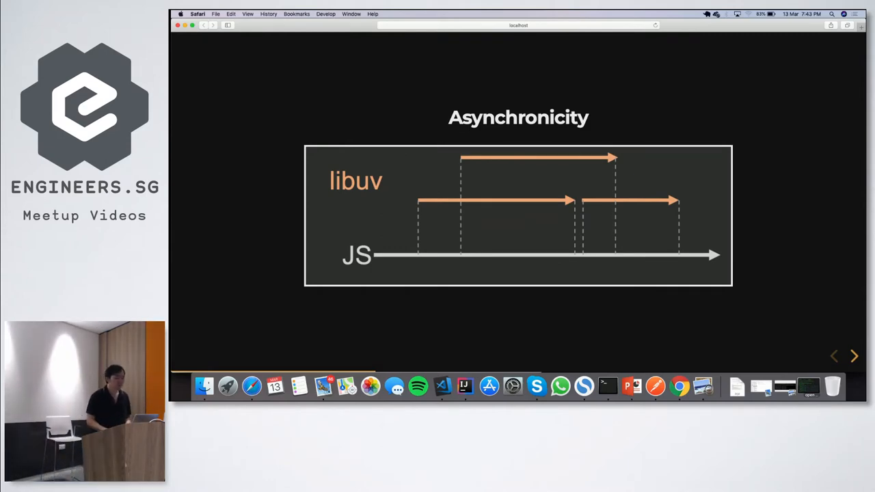
{"action": "left_click", "coordinate": [854, 355]}
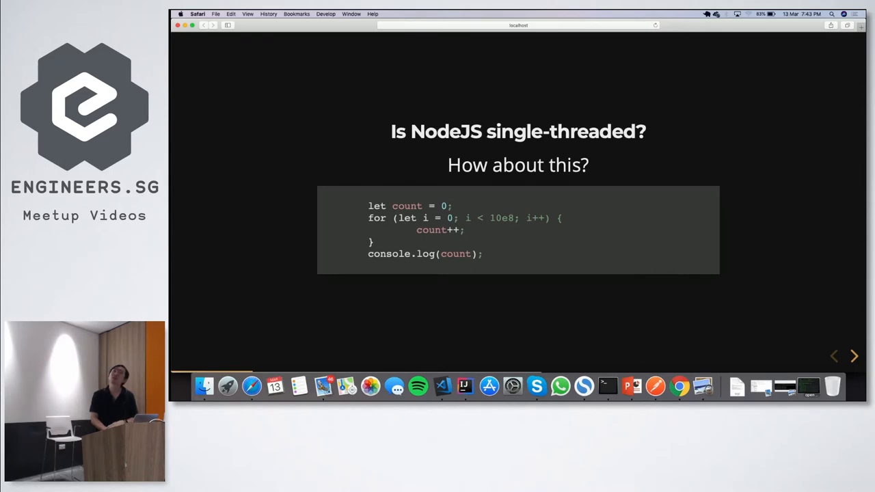
Step: Bring the deck to the Asynchronicity slide comparing libuv and JS timelines
{"action": "left_click", "coordinate": [855, 355]}
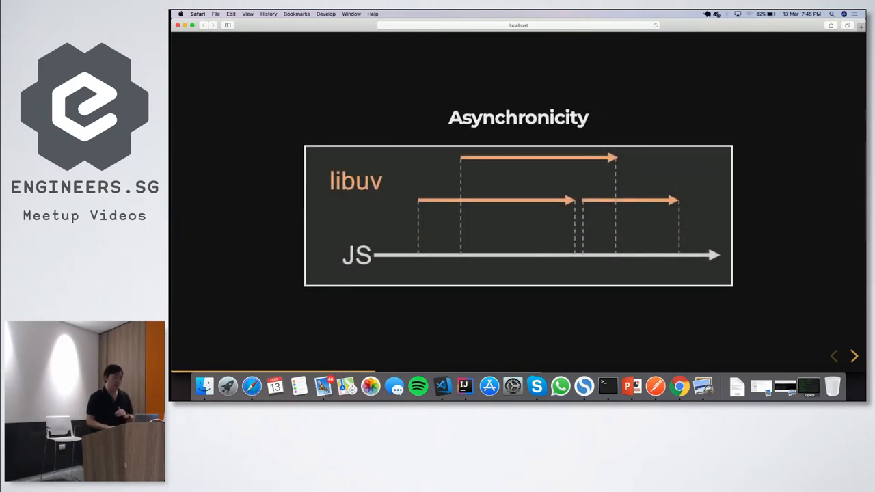
Step: Advance past the Asynchronicity diagram to the Queues envelope illustration slide
{"action": "left_click", "coordinate": [854, 357]}
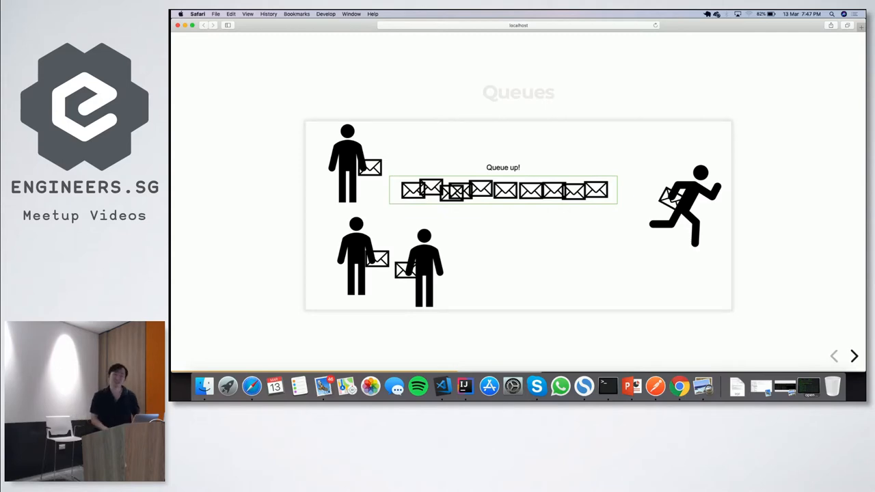
Step: Advance past the Queues slide to the Parallelism - MultiProcess NodeJS cluster code slide
{"action": "left_click", "coordinate": [854, 355]}
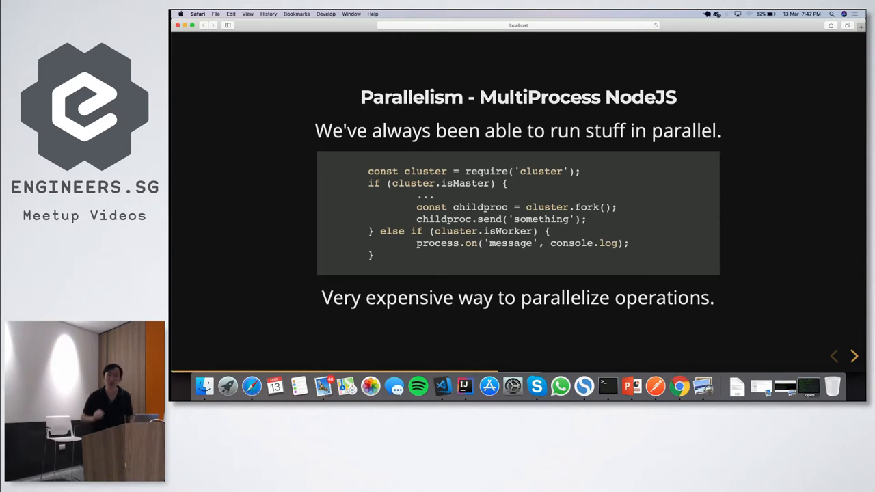
{"action": "mouse_move", "coordinate": [523, 333]}
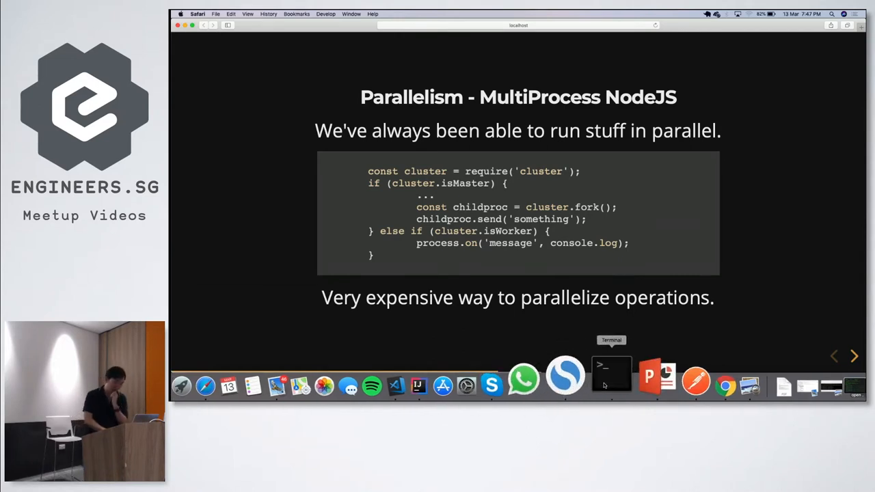
Step: In Terminal, change into the large-counting folder, list its counting scripts and begin a node command
{"action": "left_click", "coordinate": [612, 379]}
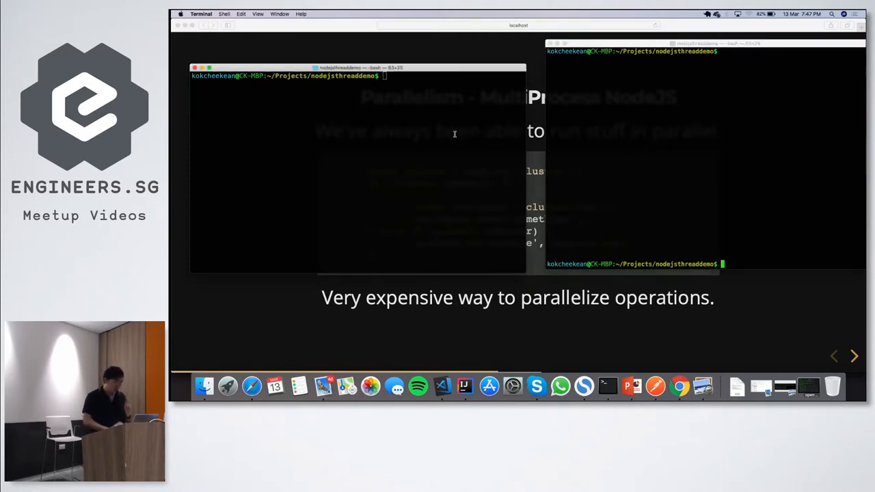
{"action": "type", "text": "npm"}
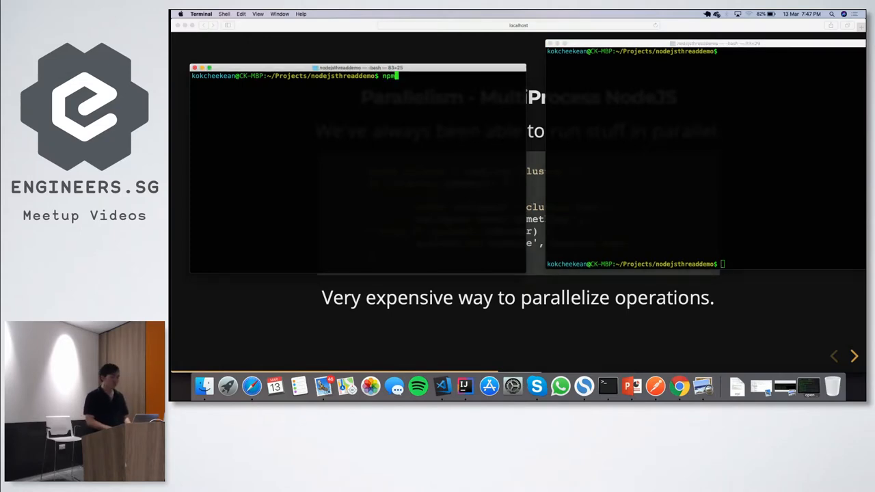
{"action": "type", "text": "run"}
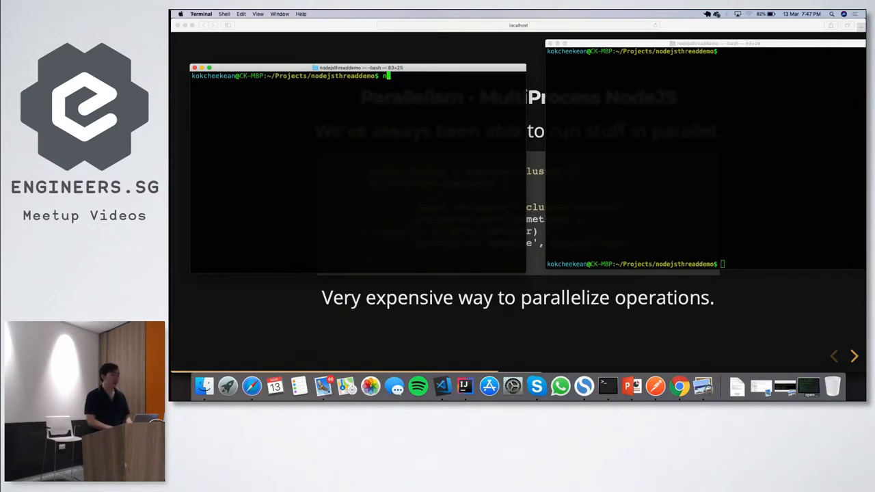
{"action": "type", "text": "cd cou"}
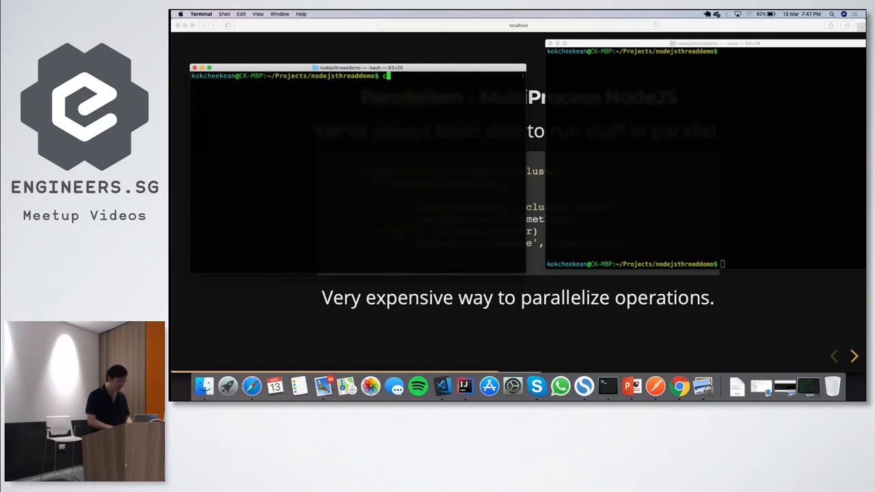
{"action": "type", "text": "ls"}
{"action": "key", "text": "Return"}
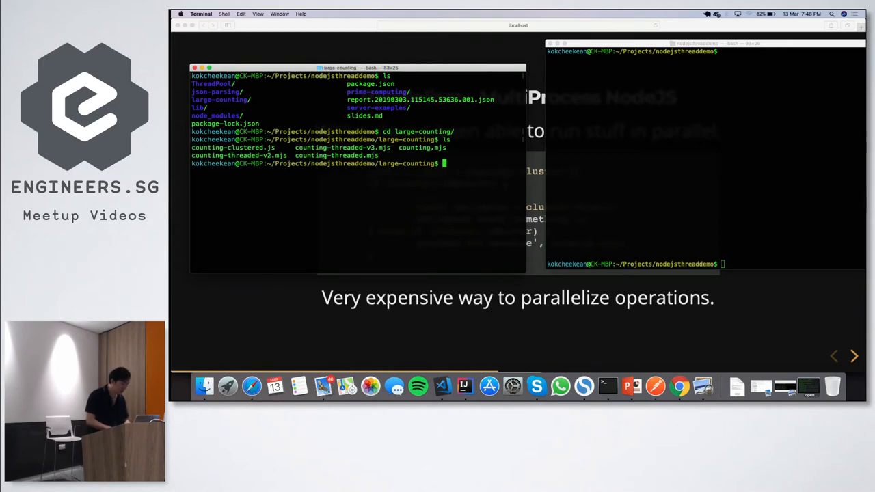
{"action": "type", "text": "node cou"}
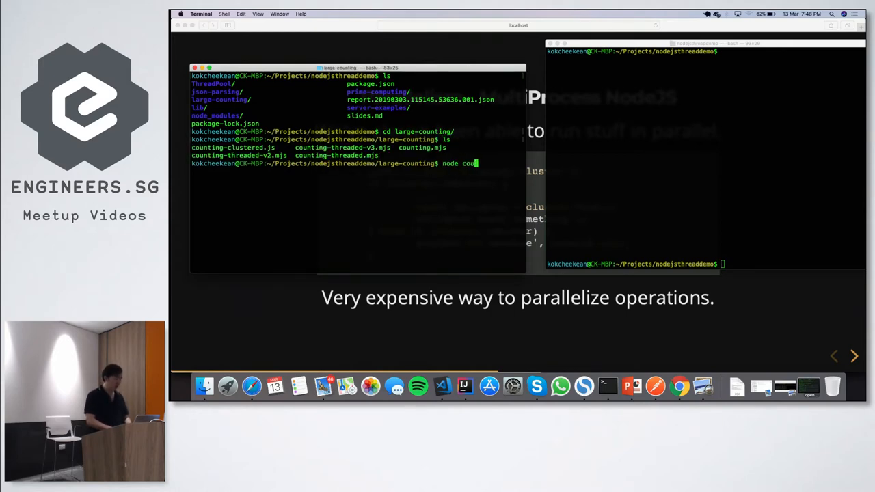
{"action": "key", "text": "Backspace"}
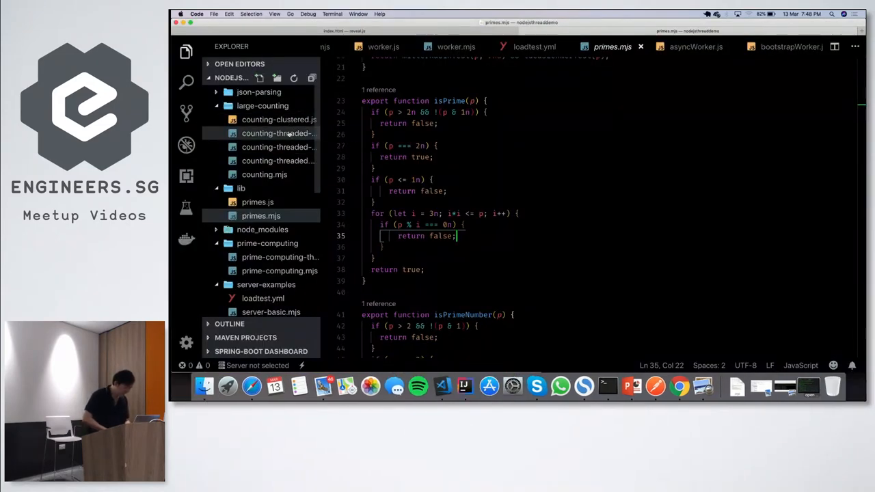
{"action": "left_click", "coordinate": [279, 119]}
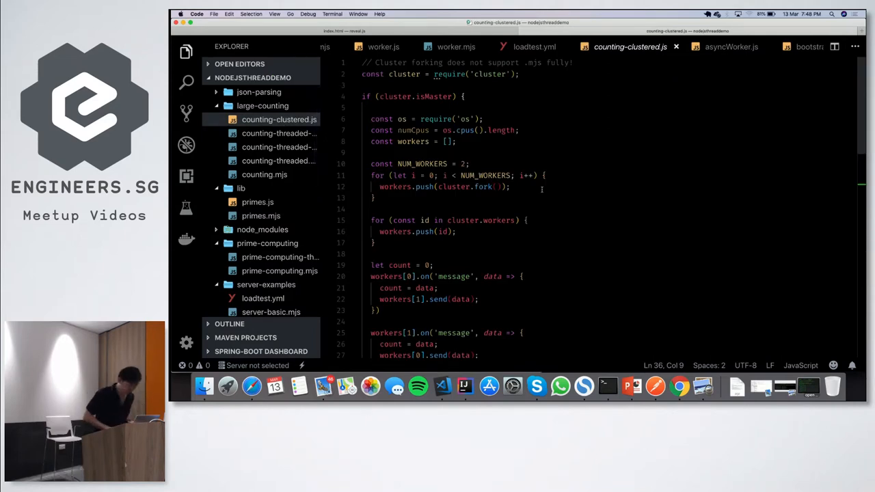
{"action": "scroll", "scroll_direction": "down", "scroll_amount": 3}
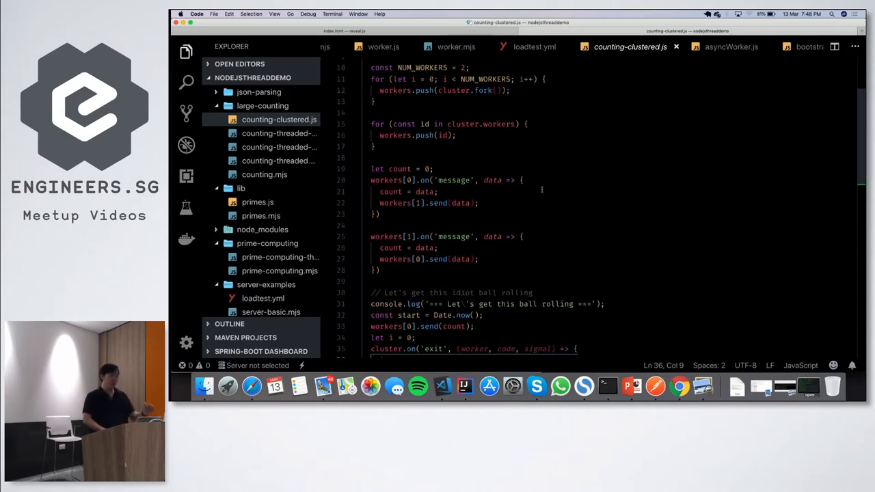
{"action": "scroll", "scroll_direction": "down", "scroll_amount": 3}
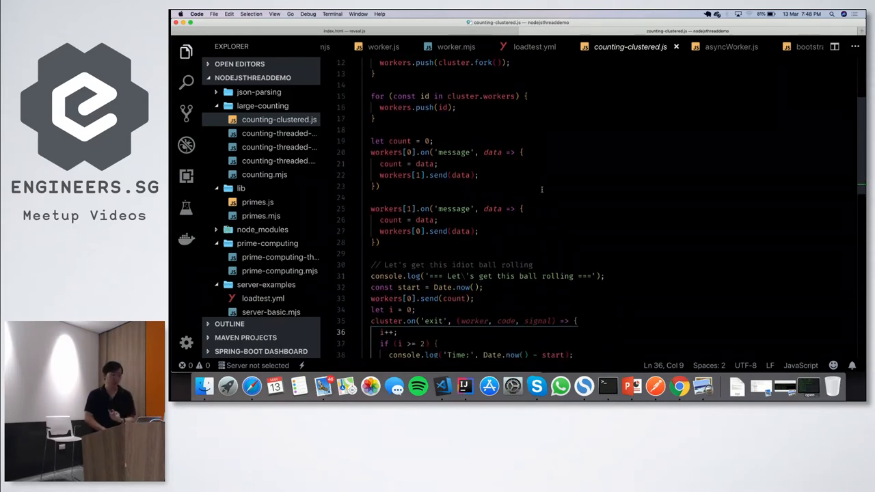
{"action": "scroll", "scroll_direction": "down", "scroll_amount": 3}
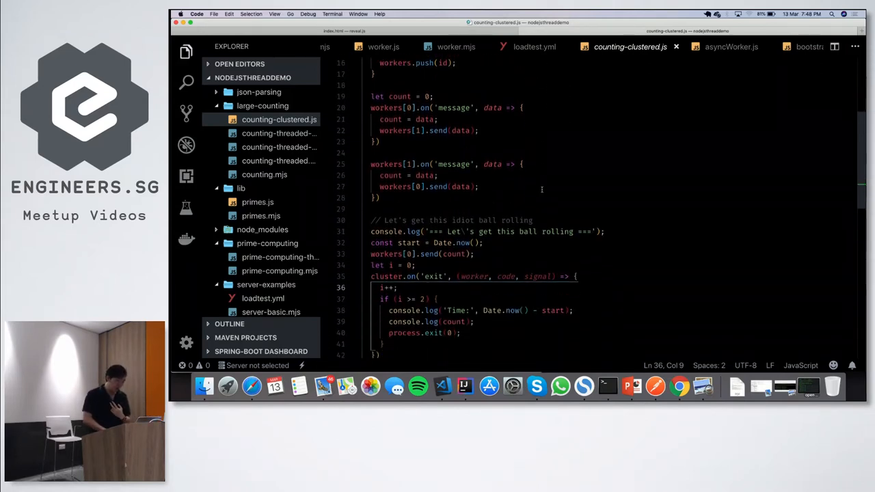
{"action": "scroll", "scroll_direction": "up", "scroll_amount": 3}
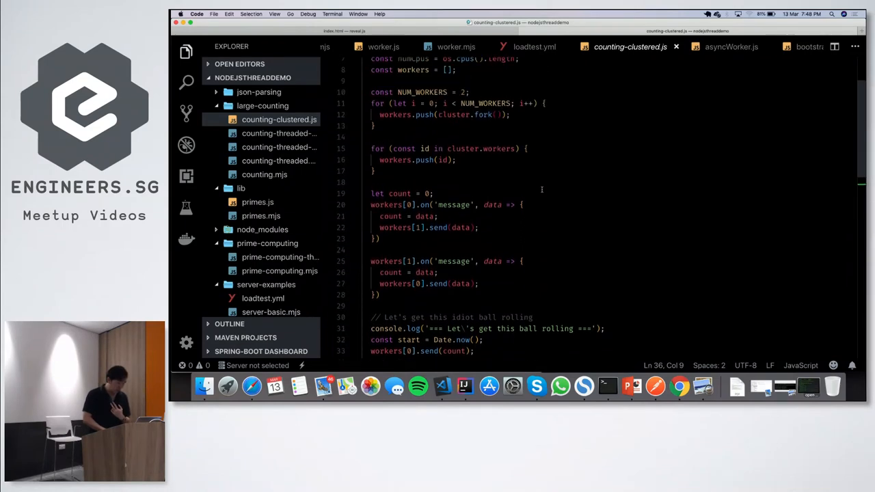
{"action": "scroll", "scroll_direction": "up", "scroll_amount": 3}
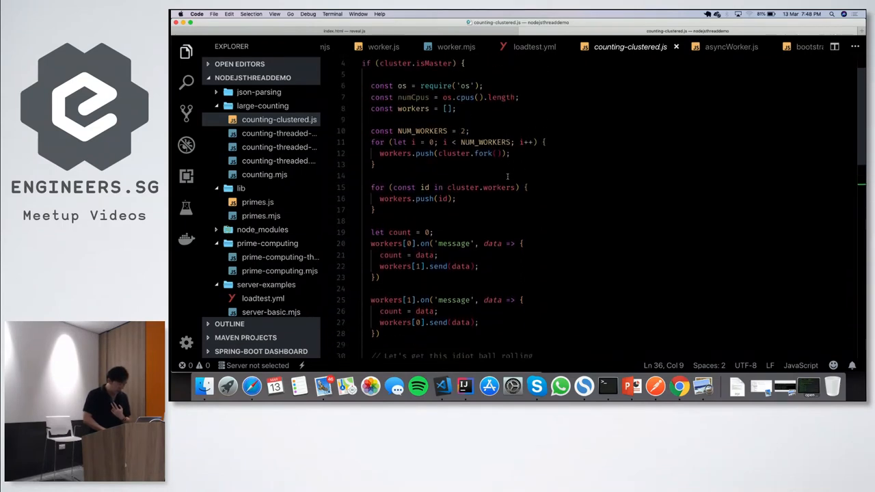
{"action": "scroll", "scroll_direction": "down", "scroll_amount": 3}
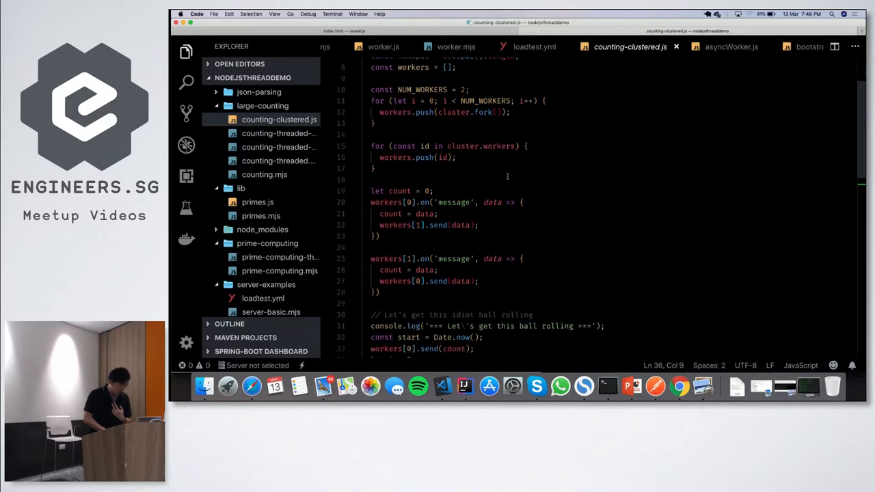
{"action": "scroll", "scroll_direction": "down", "scroll_amount": 3}
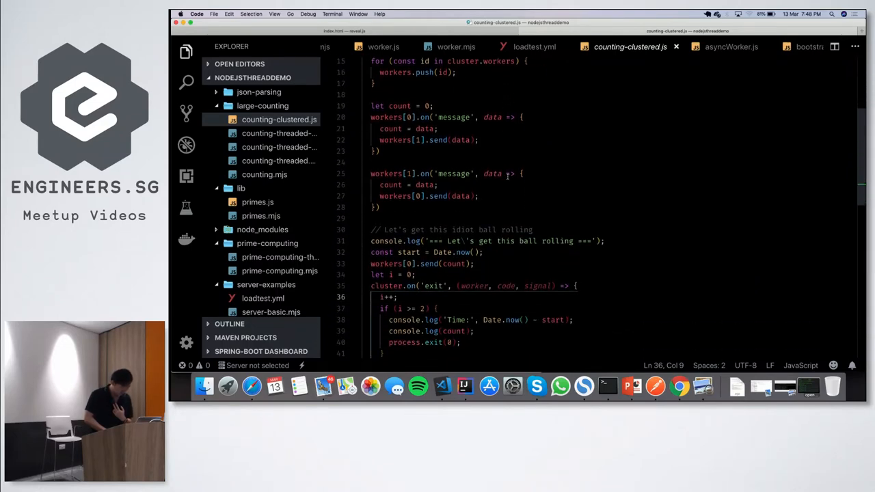
{"action": "scroll", "scroll_direction": "down", "scroll_amount": 3}
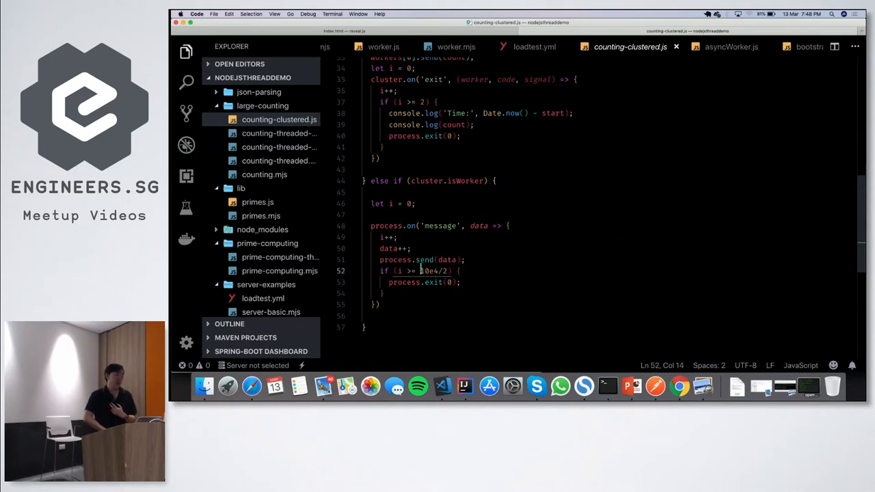
{"action": "left_click", "coordinate": [464, 311]}
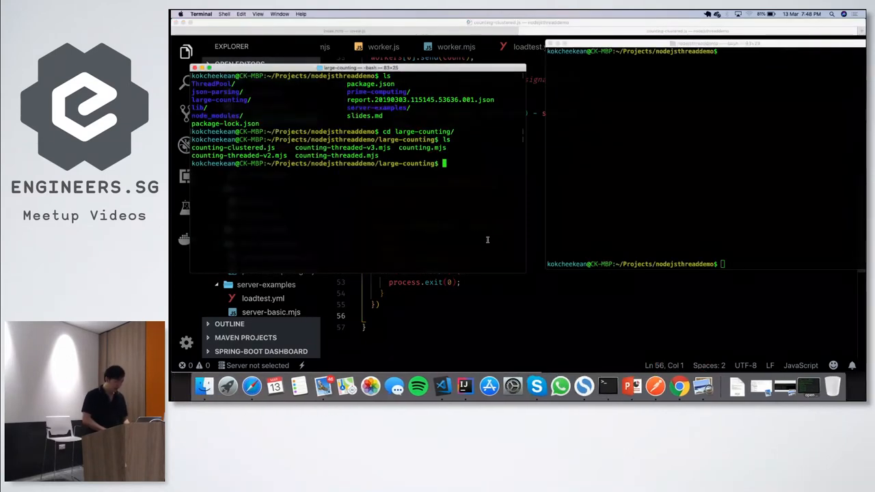
Step: Return to the project root, print package.json and launch npm run countingcluster
{"action": "type", "text": "cd .."}
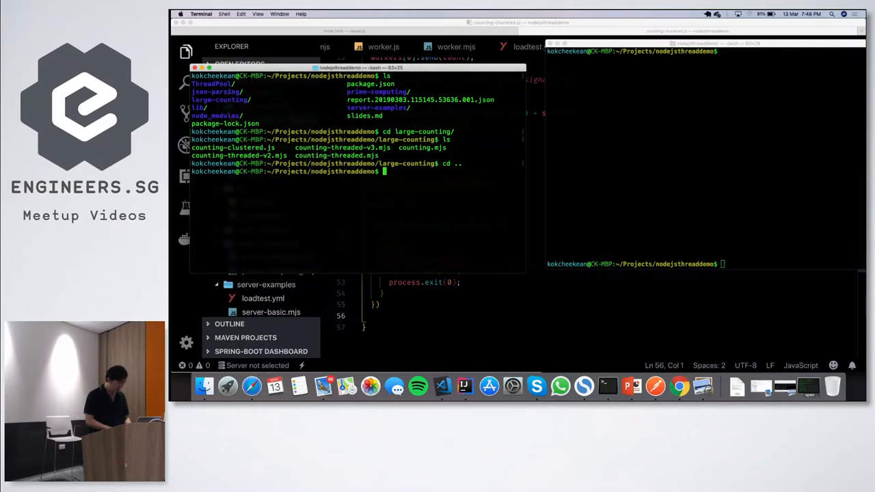
{"action": "type", "text": "cat package.js"}
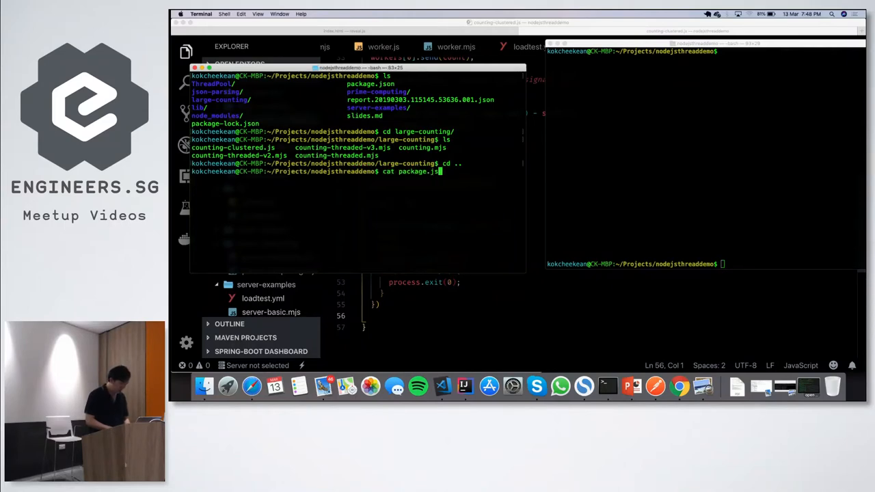
{"action": "key", "text": "Return"}
{"action": "type", "text": "n"}
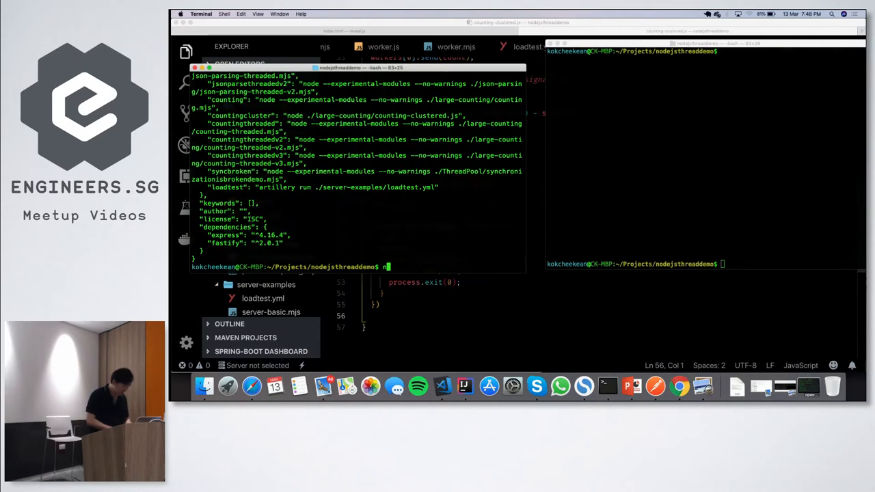
{"action": "type", "text": "pm run countingcl"}
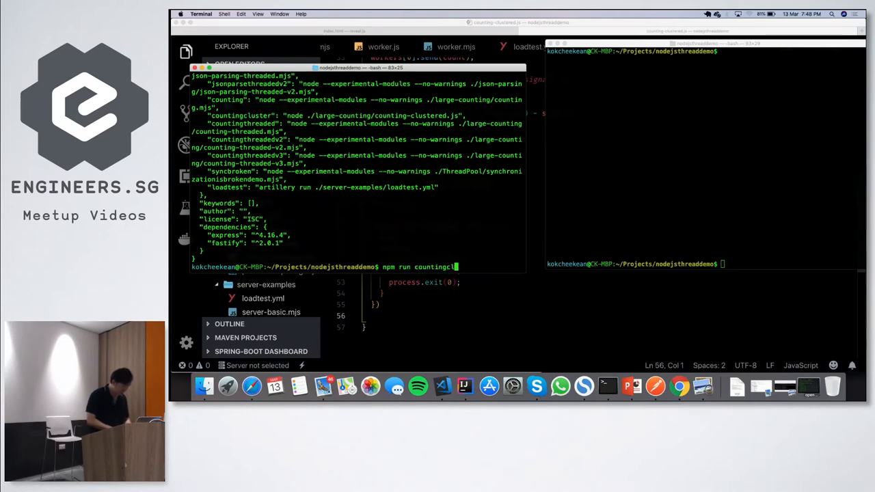
{"action": "key", "text": "Return"}
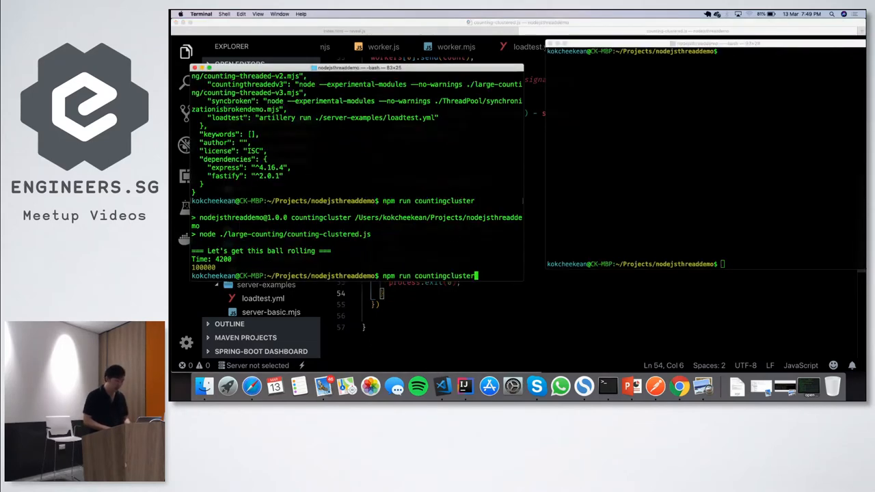
Step: After the clustered run reports 4200, trim the recalled command to npm run counting
{"action": "key", "text": "Backspace"}
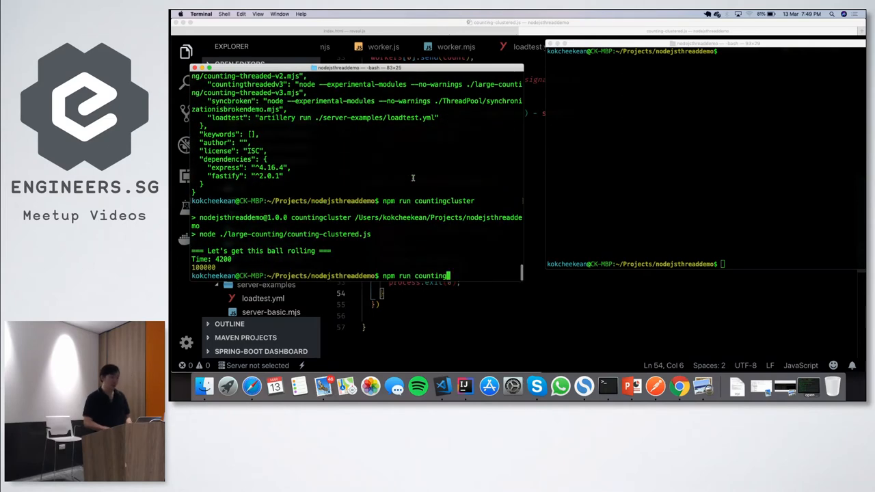
Step: Run the single-threaded counting script, which reports Time taken: 103 for 100000000
{"action": "key", "text": "Return"}
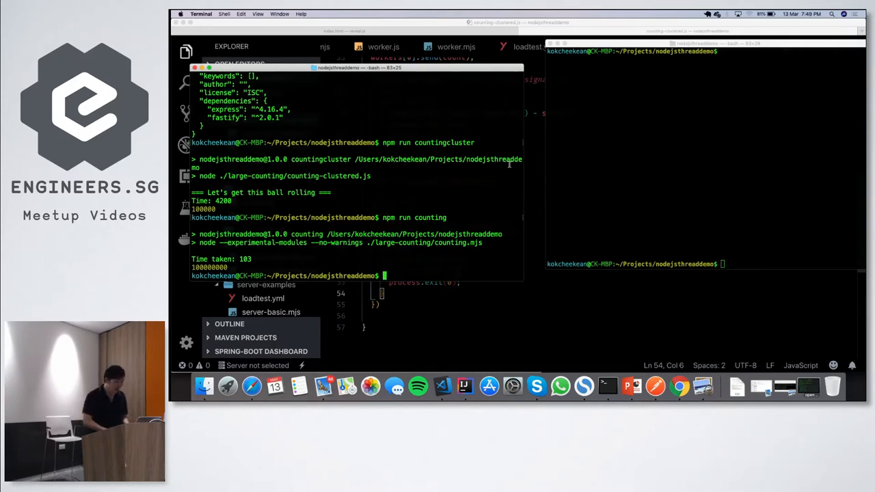
Step: Switch from VS Code's counting-clustered.js to the Parallelism - MultiProcess NodeJS slide
{"action": "left_click", "coordinate": [434, 375]}
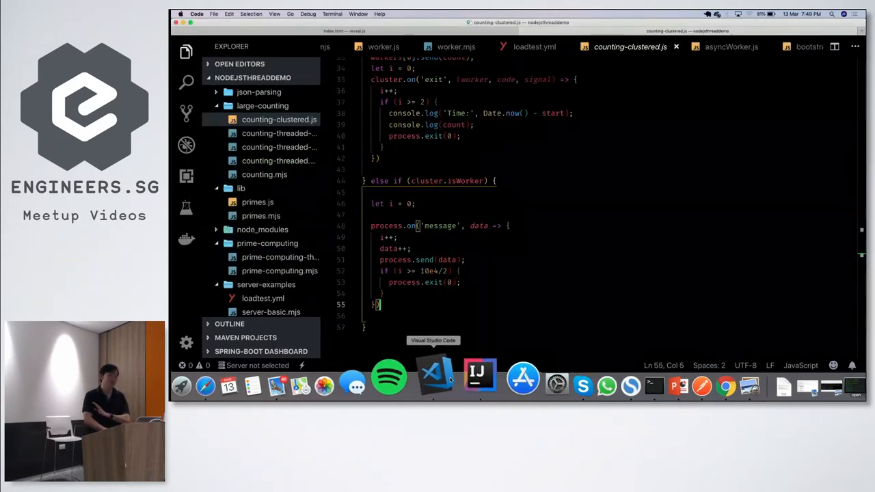
{"action": "mouse_move", "coordinate": [466, 375]}
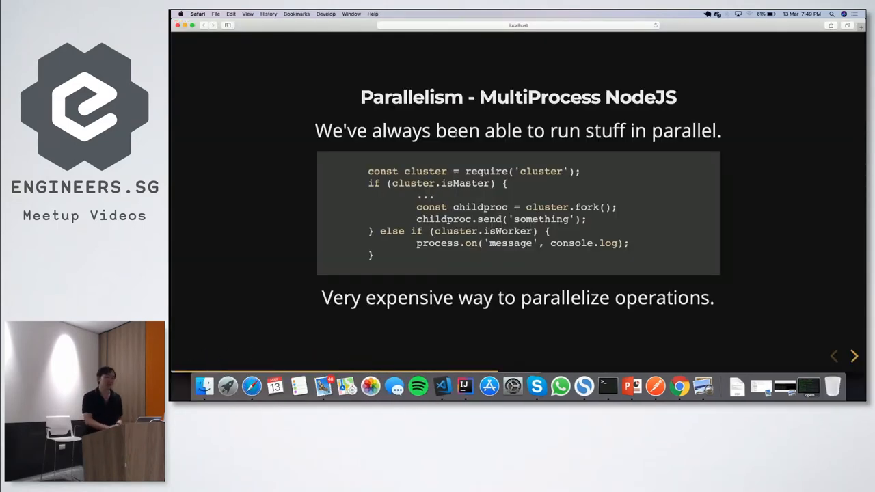
Step: Advance the deck to the 'Parallelism - Multithreading NodeJS' slide with worker_threads code
{"action": "left_click", "coordinate": [854, 356]}
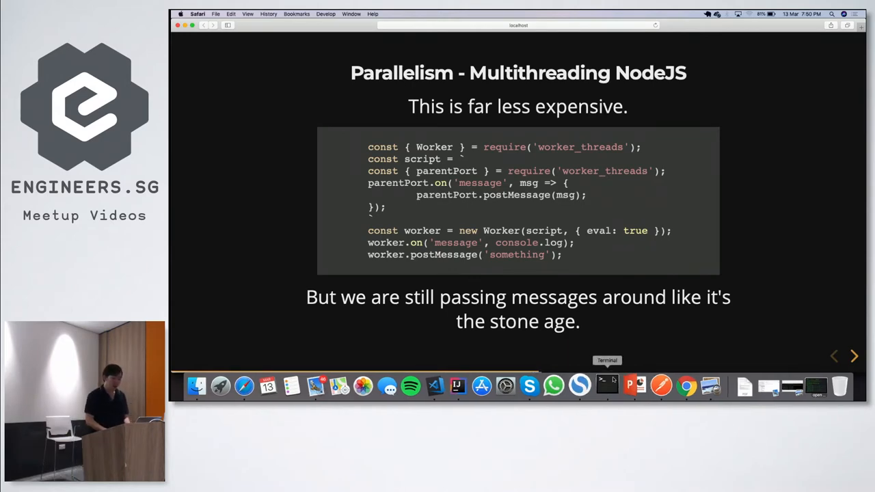
Step: Bring Terminal forward, review package.json scripts and run 'npm run countingthreaded'
{"action": "left_click", "coordinate": [606, 386]}
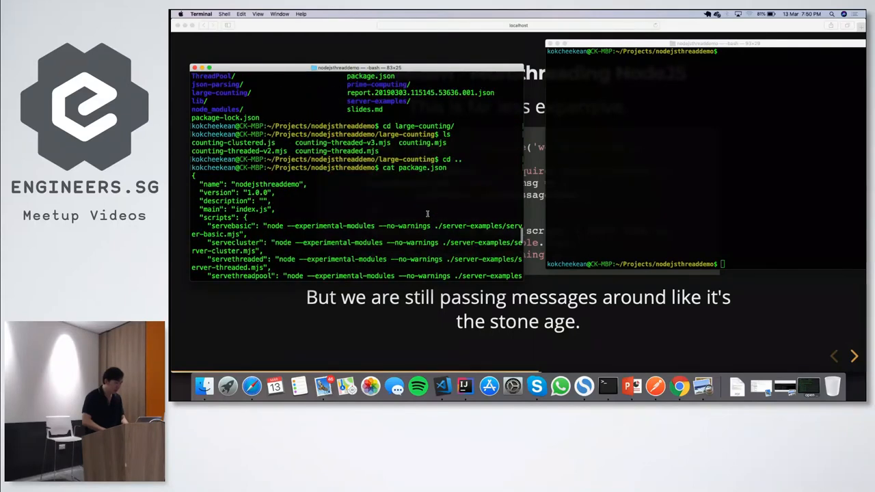
{"action": "scroll", "scroll_direction": "down", "scroll_amount": 3}
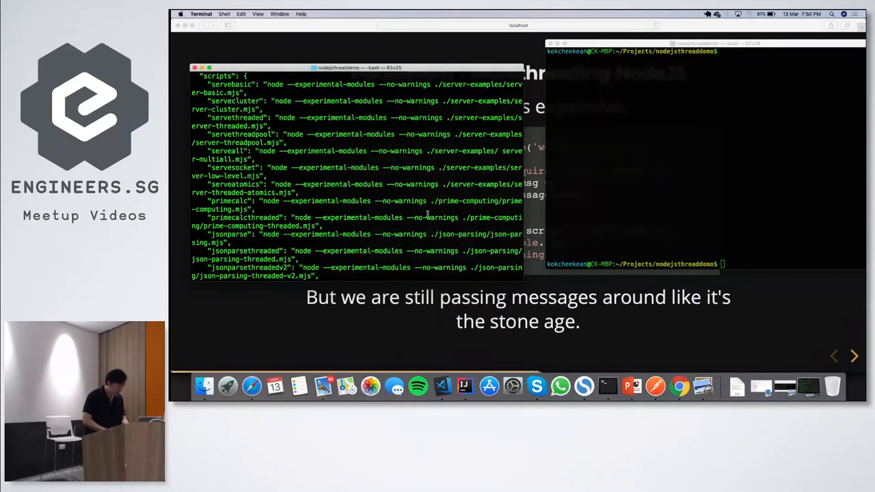
{"action": "scroll", "scroll_direction": "down", "scroll_amount": 3}
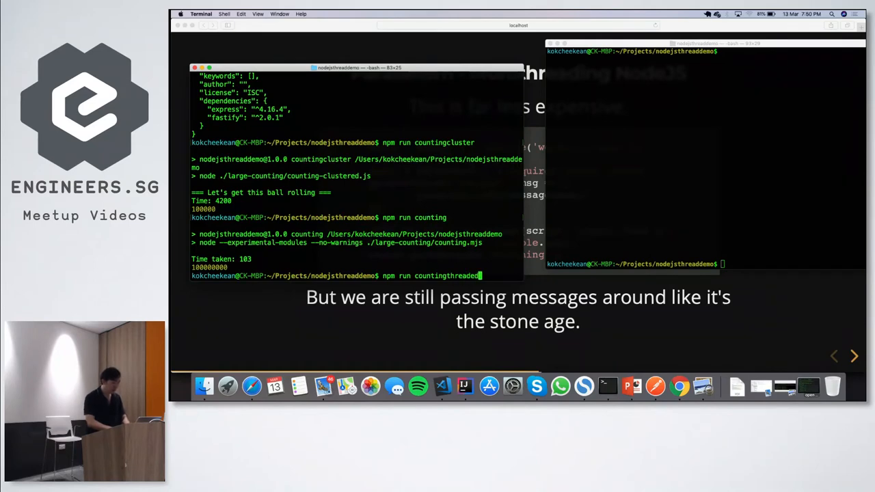
{"action": "key", "text": "Return"}
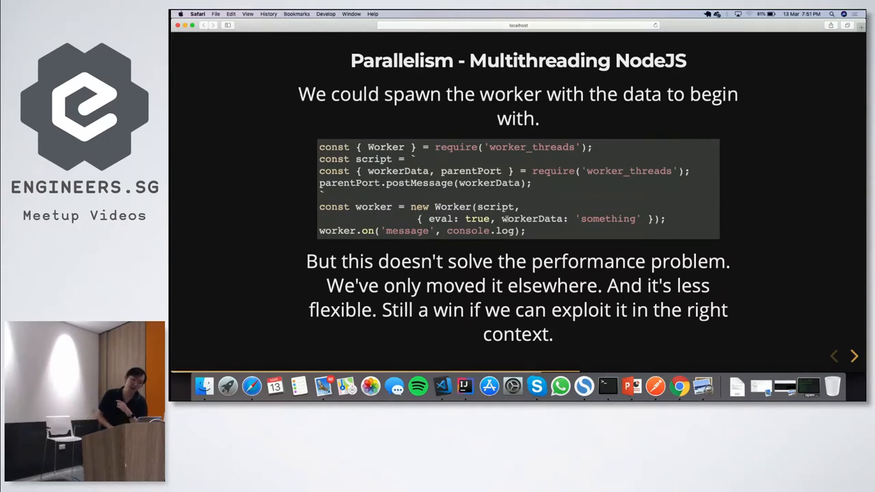
Step: Reload the Multithreading NodeJS slide so the code sample shows workerData
{"action": "double_click", "coordinate": [571, 219]}
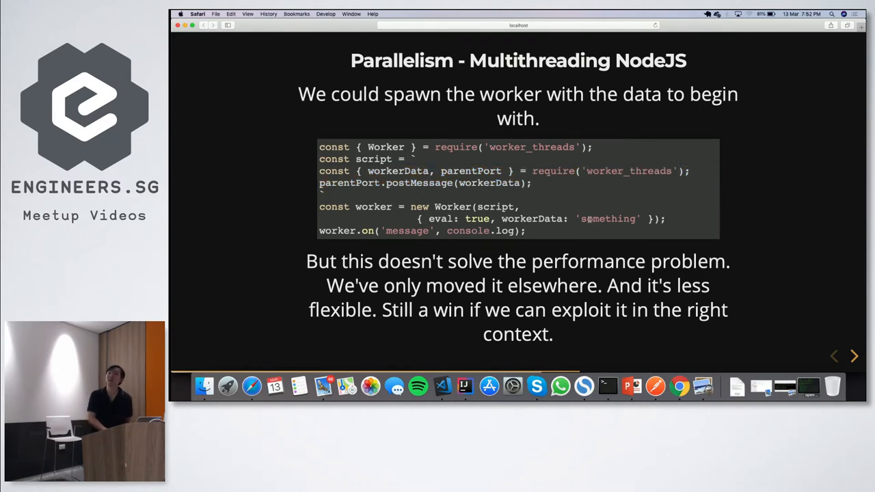
{"action": "double_click", "coordinate": [608, 219]}
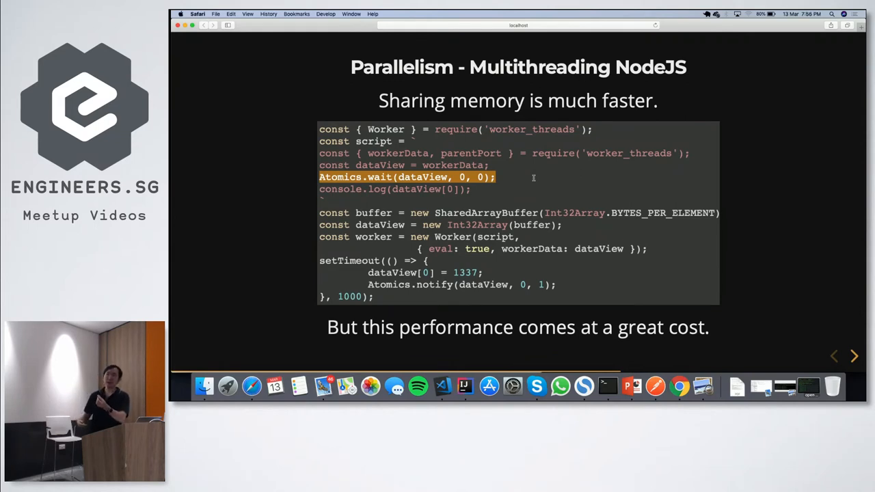
{"action": "mouse_move", "coordinate": [464, 149]}
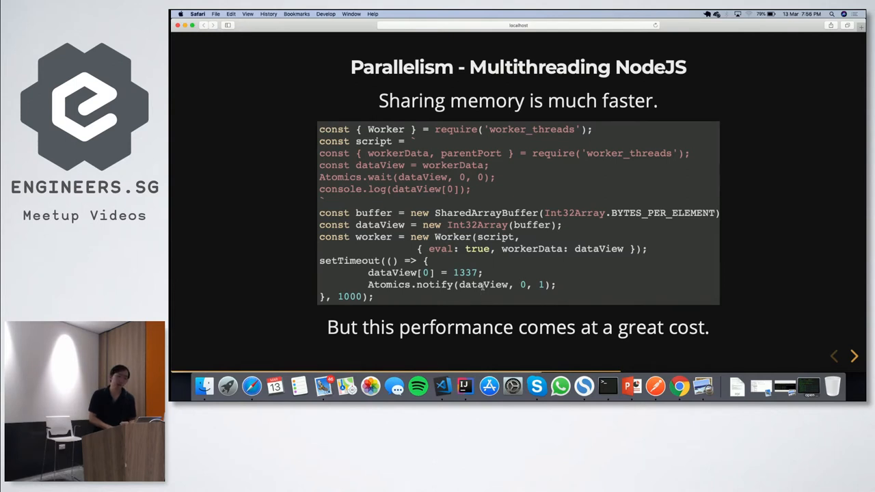
{"action": "double_click", "coordinate": [484, 284]}
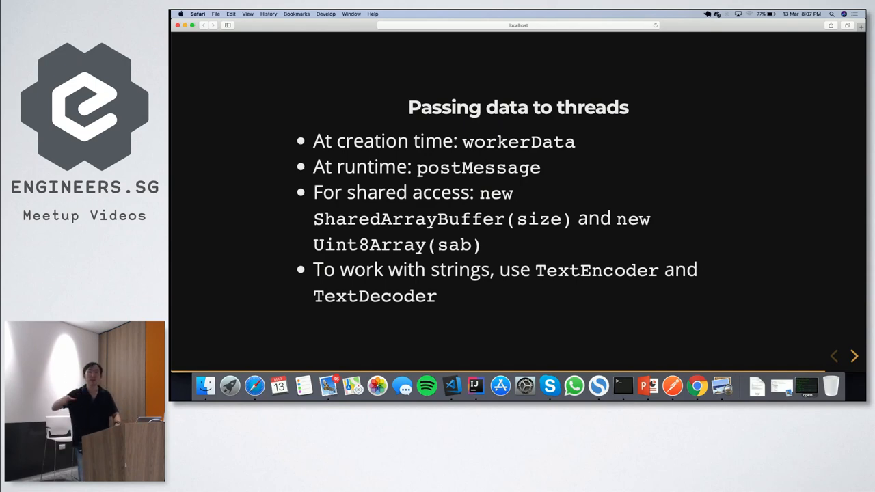
Step: Advance the deck to the 'Passing data to threads' slide
{"action": "left_click", "coordinate": [855, 355]}
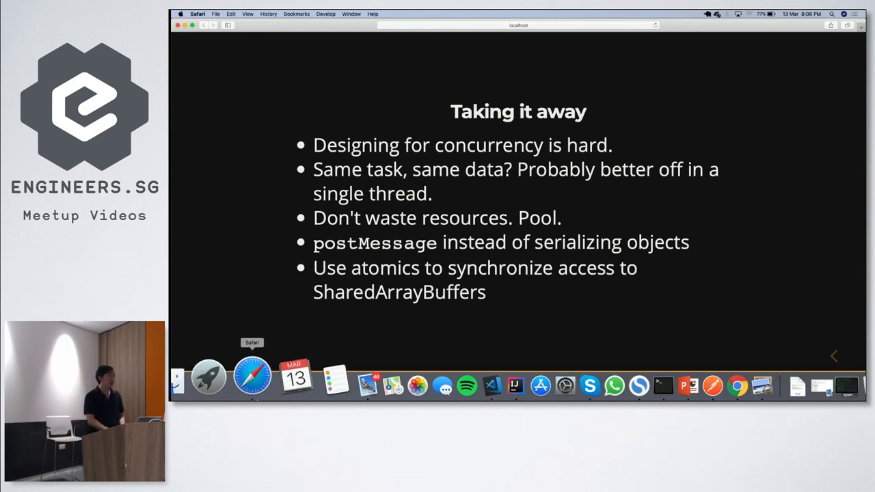
Step: Switch to VS Code and scroll through threadpool.mjs from the ThreadPool folder
{"action": "left_click", "coordinate": [474, 386]}
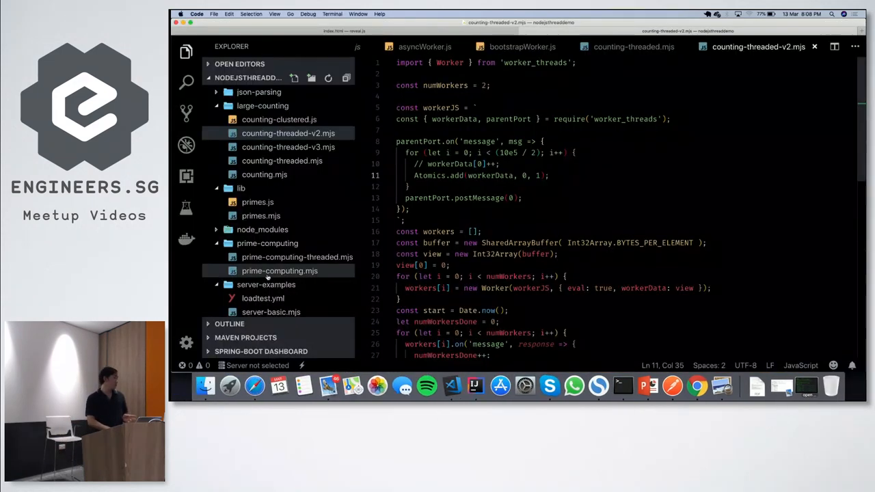
{"action": "scroll", "scroll_direction": "down", "scroll_amount": 3}
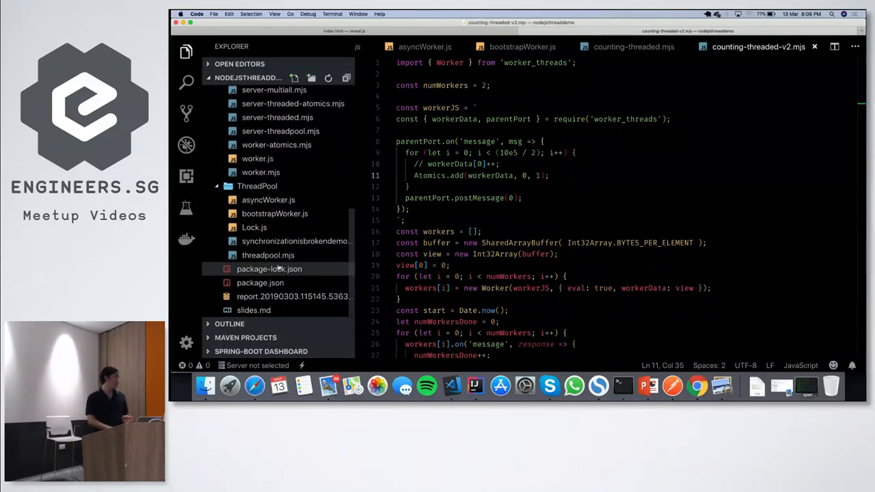
{"action": "left_click", "coordinate": [268, 255]}
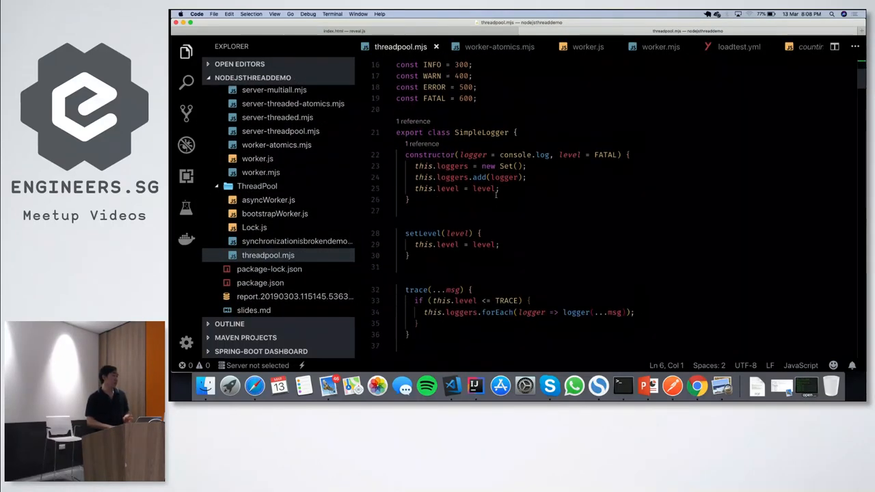
{"action": "scroll", "scroll_direction": "down", "scroll_amount": 3}
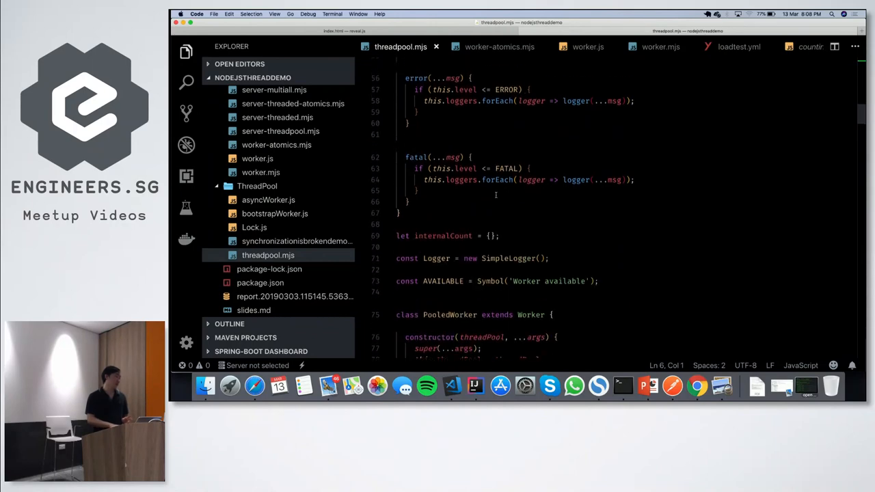
{"action": "scroll", "scroll_direction": "down", "scroll_amount": 3}
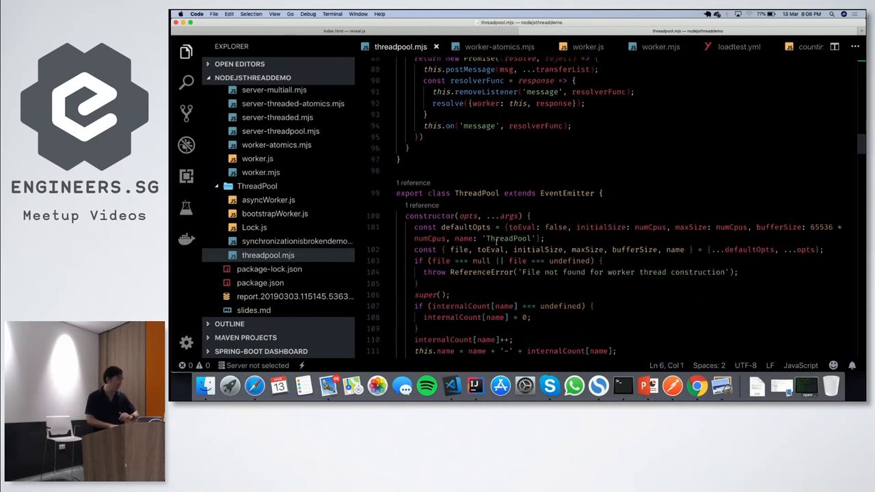
{"action": "scroll", "scroll_direction": "down", "scroll_amount": 3}
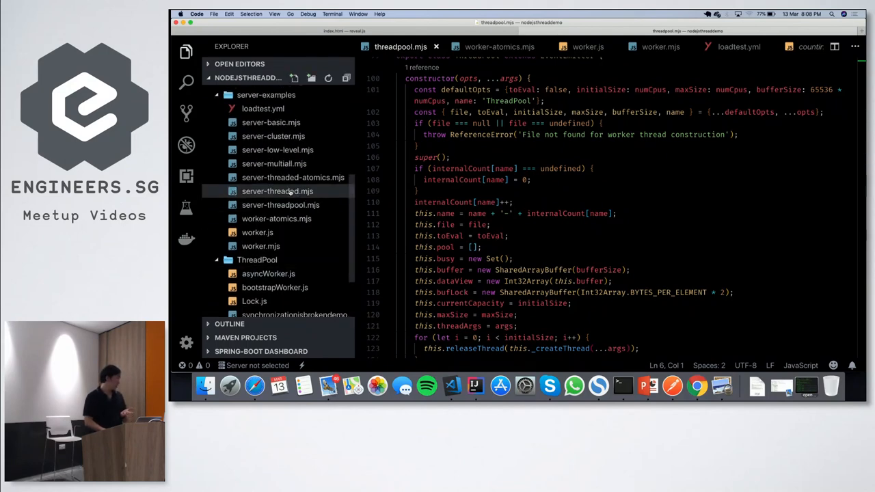
Step: Open server-threadpool.mjs from the server-examples folder showing its ThreadPool setup
{"action": "left_click", "coordinate": [281, 205]}
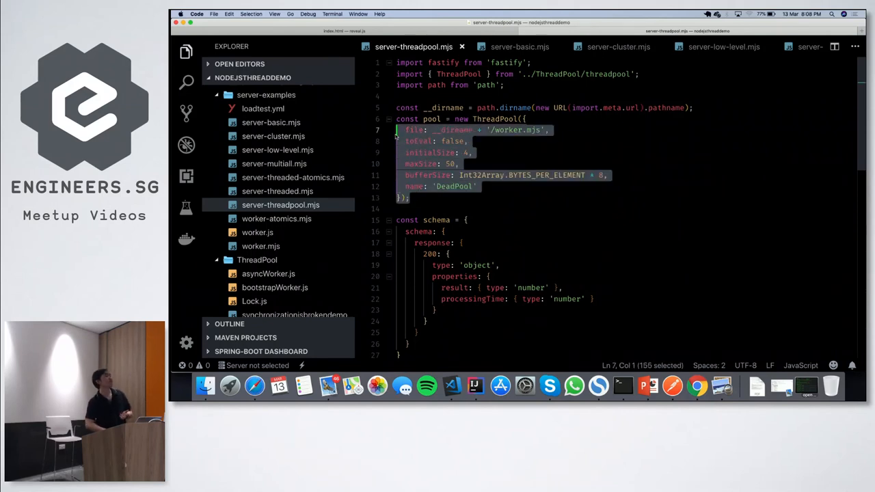
{"action": "left_click", "coordinate": [452, 165]}
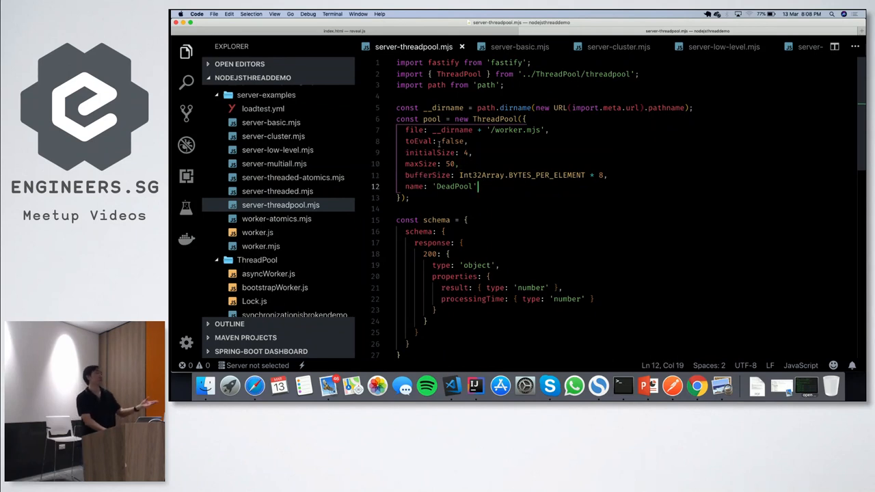
{"action": "scroll", "scroll_direction": "down", "scroll_amount": 3}
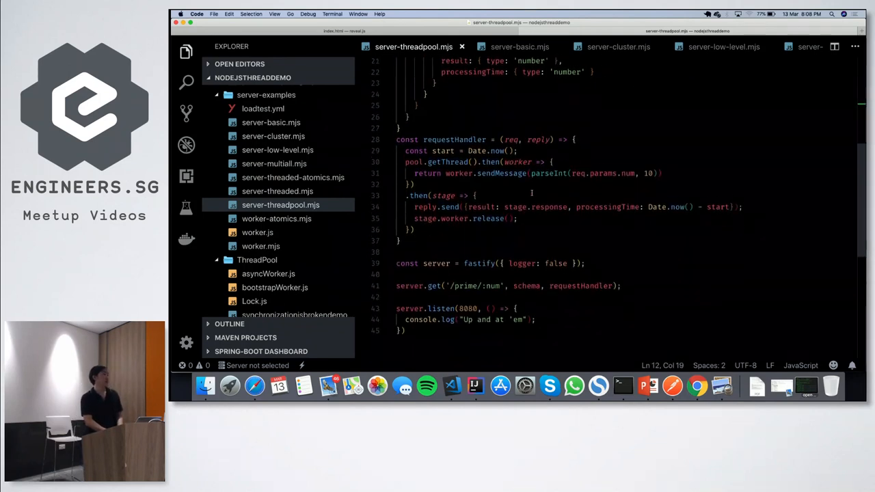
{"action": "scroll", "scroll_direction": "up", "scroll_amount": 3}
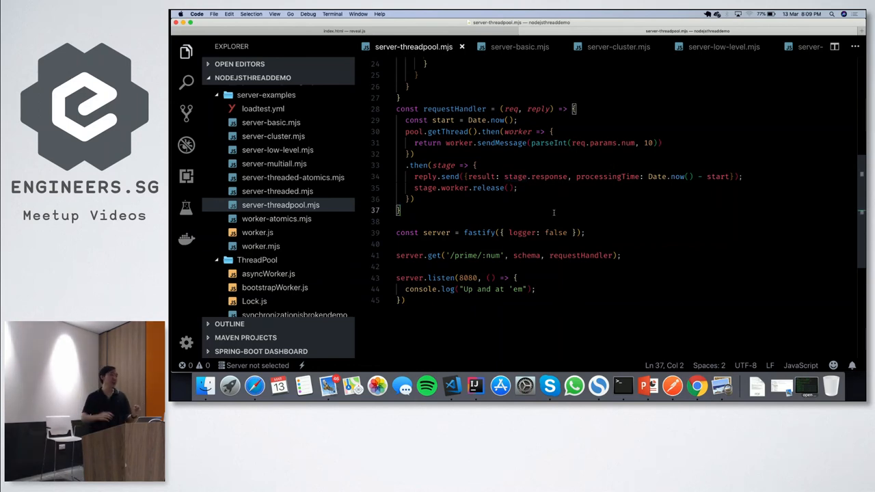
{"action": "triple_click", "coordinate": [574, 176]}
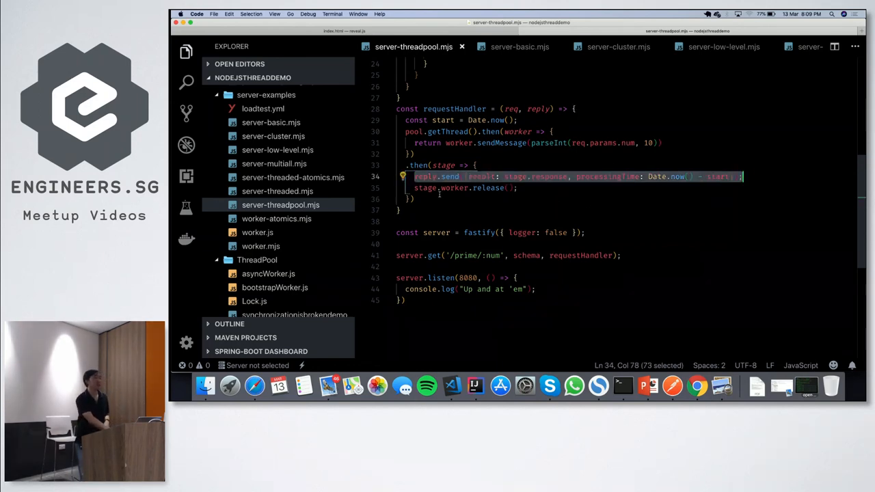
{"action": "left_click", "coordinate": [415, 187]}
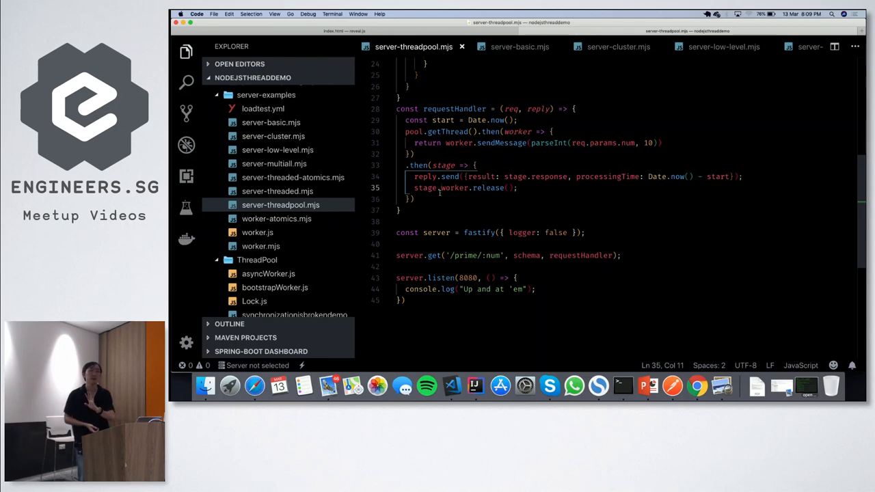
{"action": "mouse_move", "coordinate": [578, 289]}
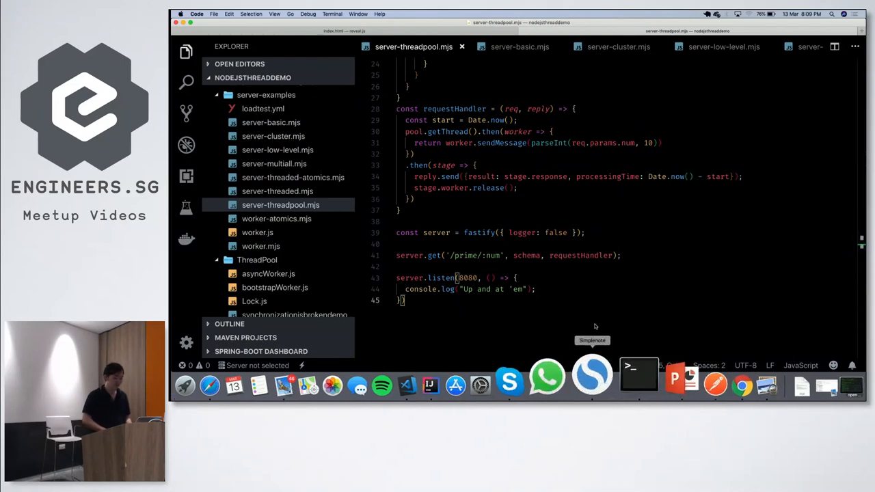
{"action": "mouse_move", "coordinate": [474, 375]}
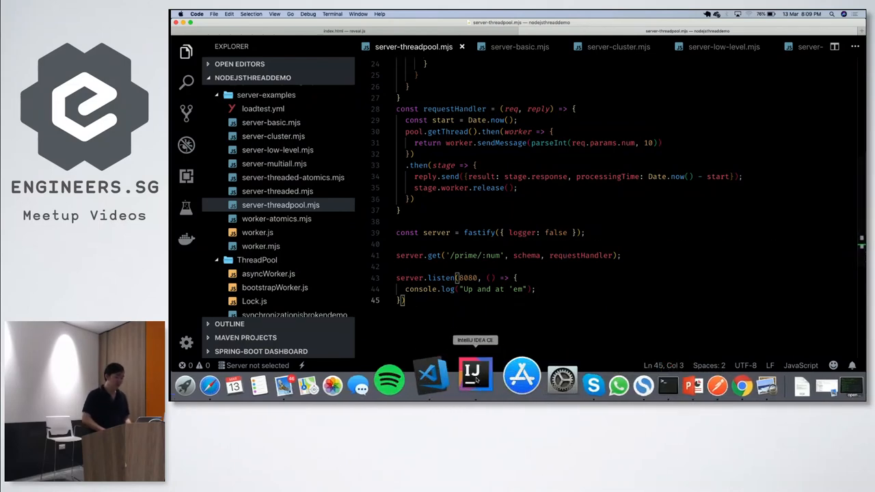
{"action": "left_click", "coordinate": [475, 375]}
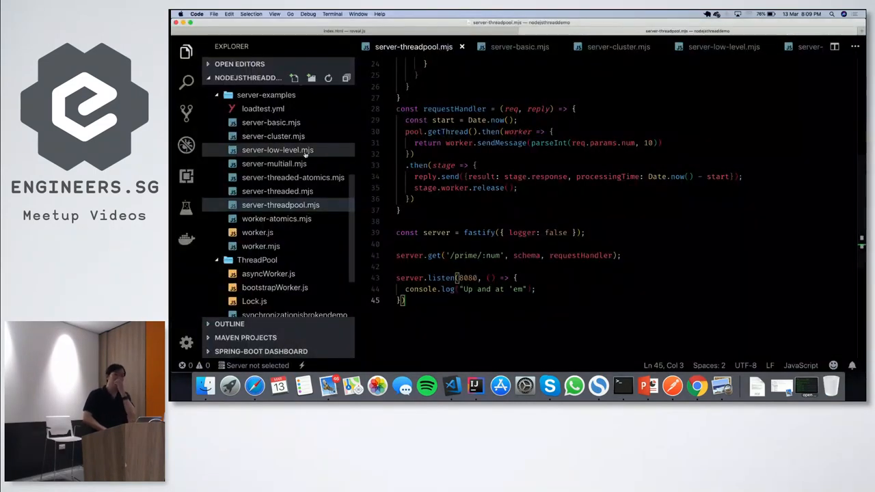
{"action": "scroll", "scroll_direction": "up", "scroll_amount": 3}
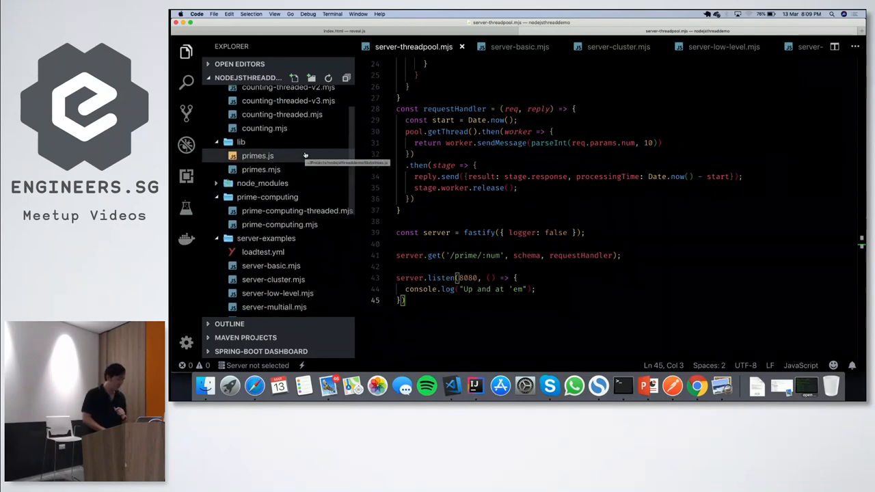
{"action": "scroll", "scroll_direction": "up", "scroll_amount": 3}
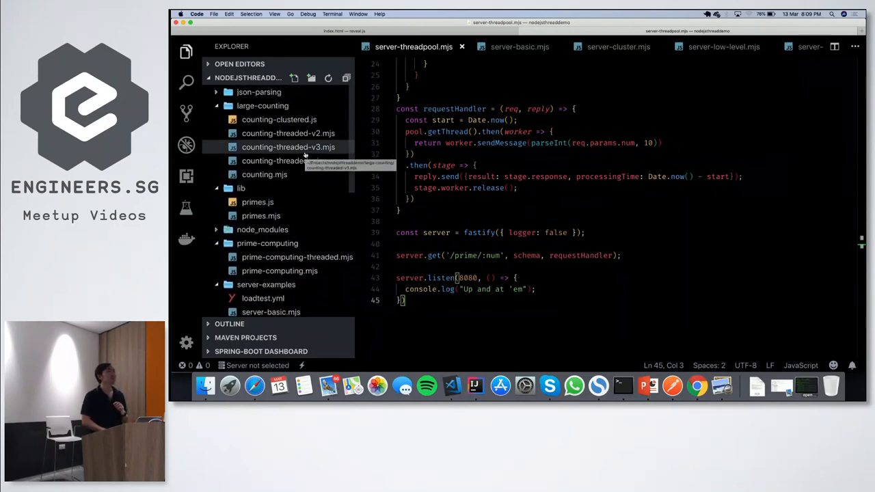
{"action": "mouse_move", "coordinate": [288, 134]}
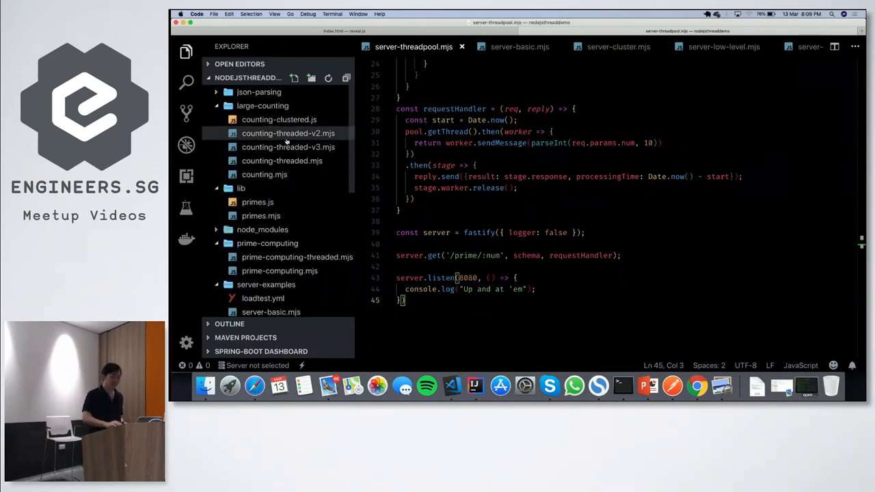